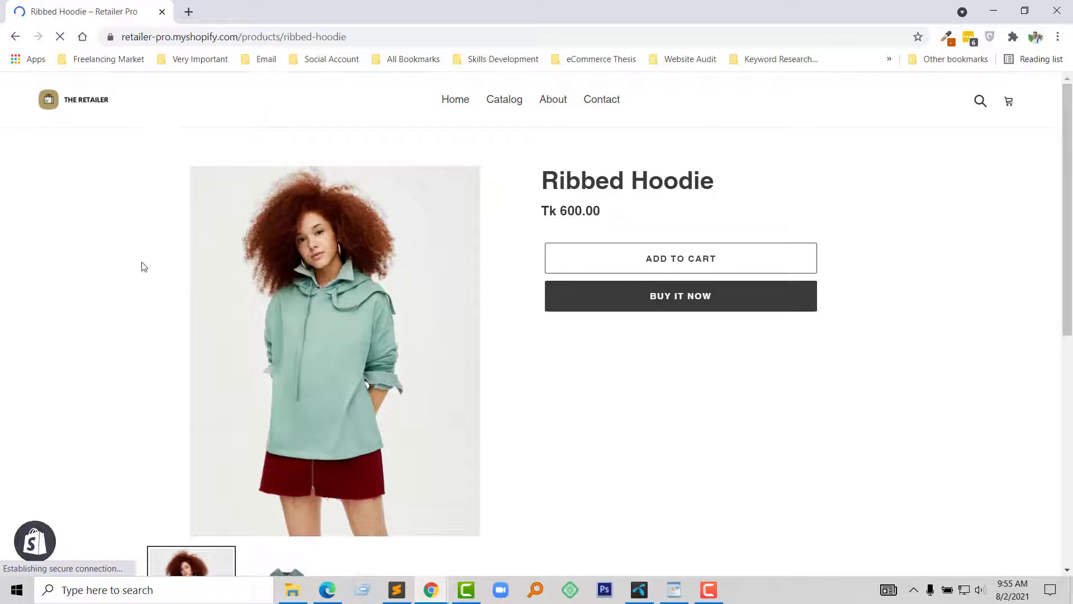
Step: Load the Ribbed Hoodie product address with an extra 'e' to reach the 404 page
{"action": "left_click", "coordinate": [233, 36]}
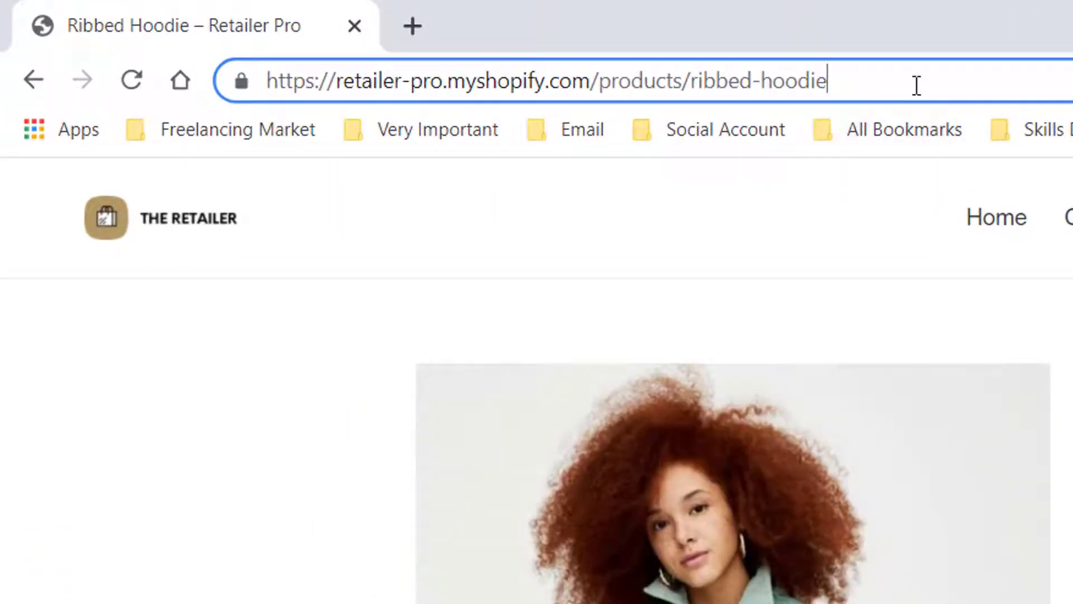
{"action": "type", "text": "e"}
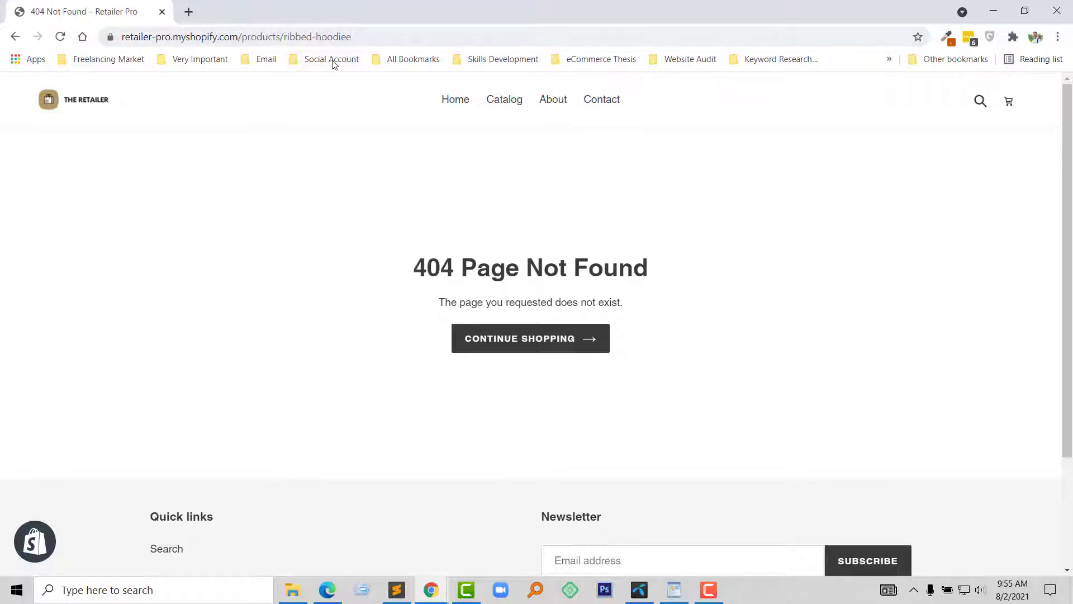
{"action": "mouse_move", "coordinate": [327, 198]}
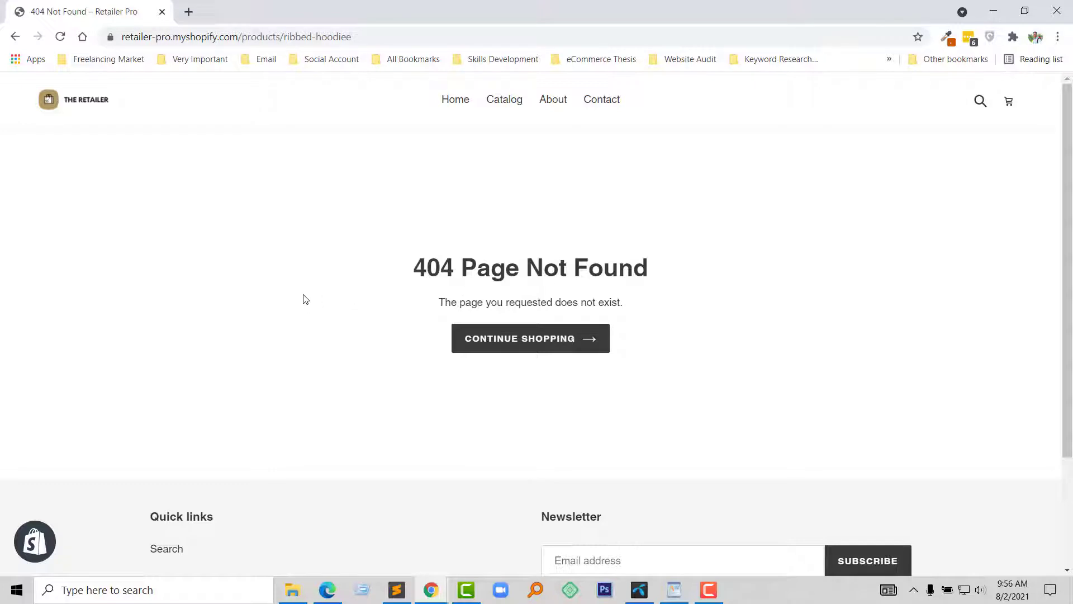
Step: Go to the Shopify admin and reach the Online Store themes list
{"action": "left_click", "coordinate": [455, 100]}
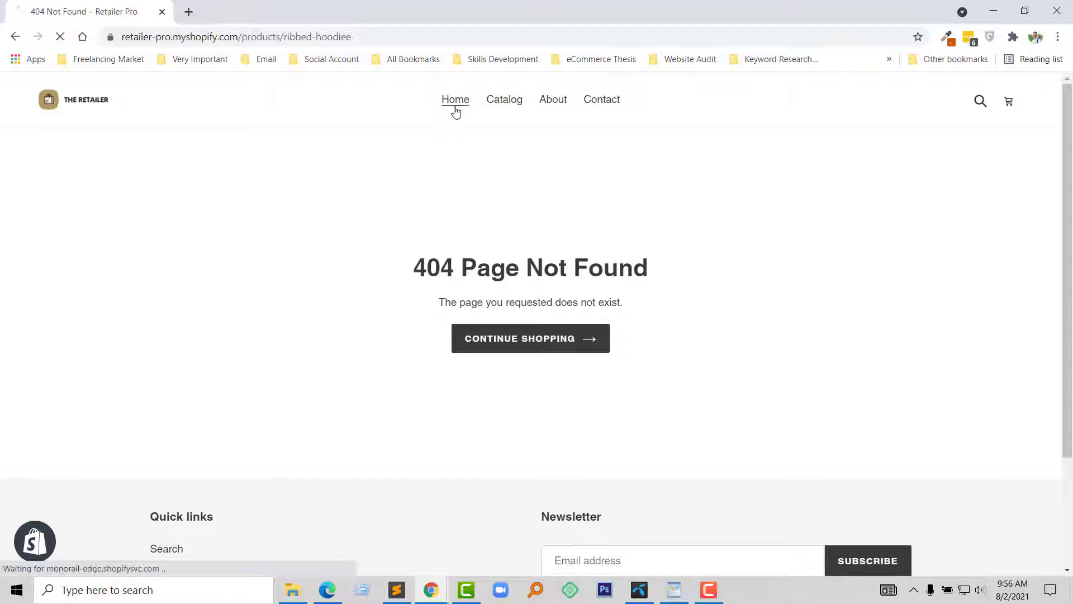
{"action": "left_click", "coordinate": [455, 100]}
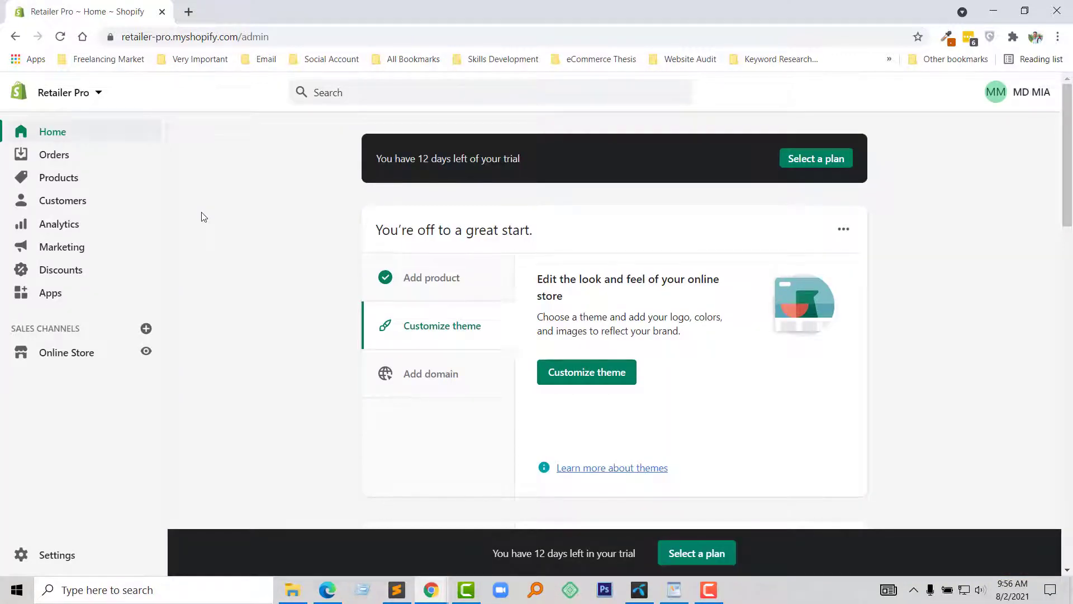
{"action": "left_click", "coordinate": [66, 352]}
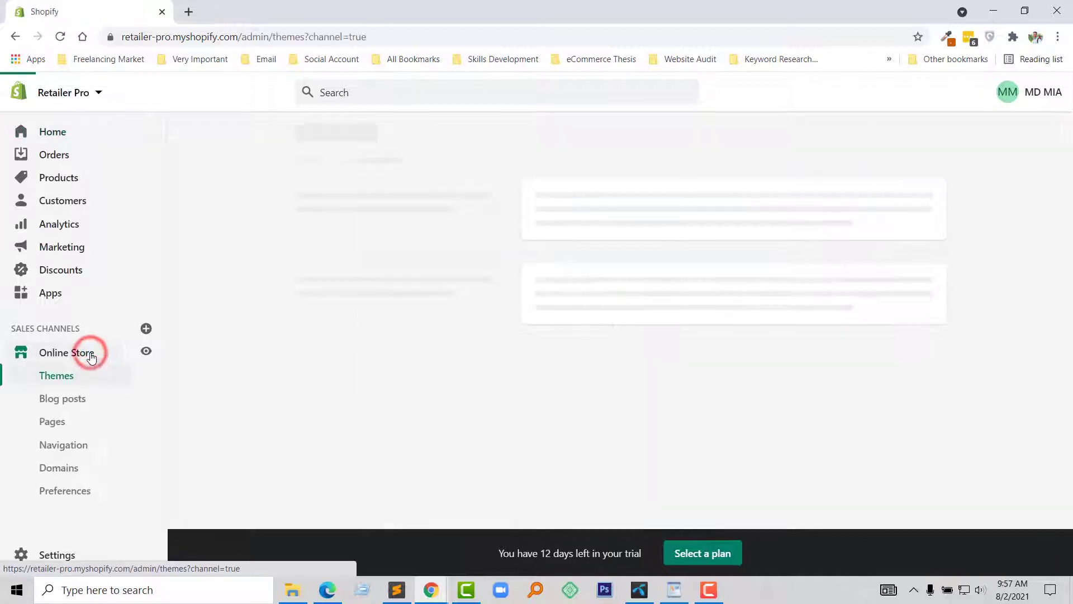
{"action": "left_click", "coordinate": [68, 352]}
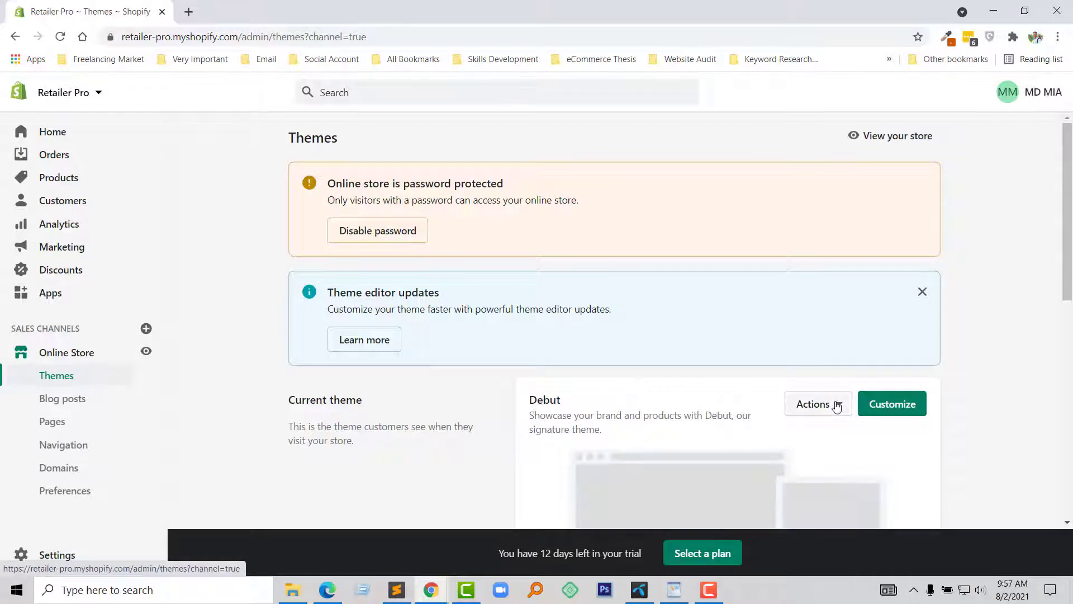
Step: Enter the Debut theme's code editor via Actions > Edit code
{"action": "left_click", "coordinate": [813, 404]}
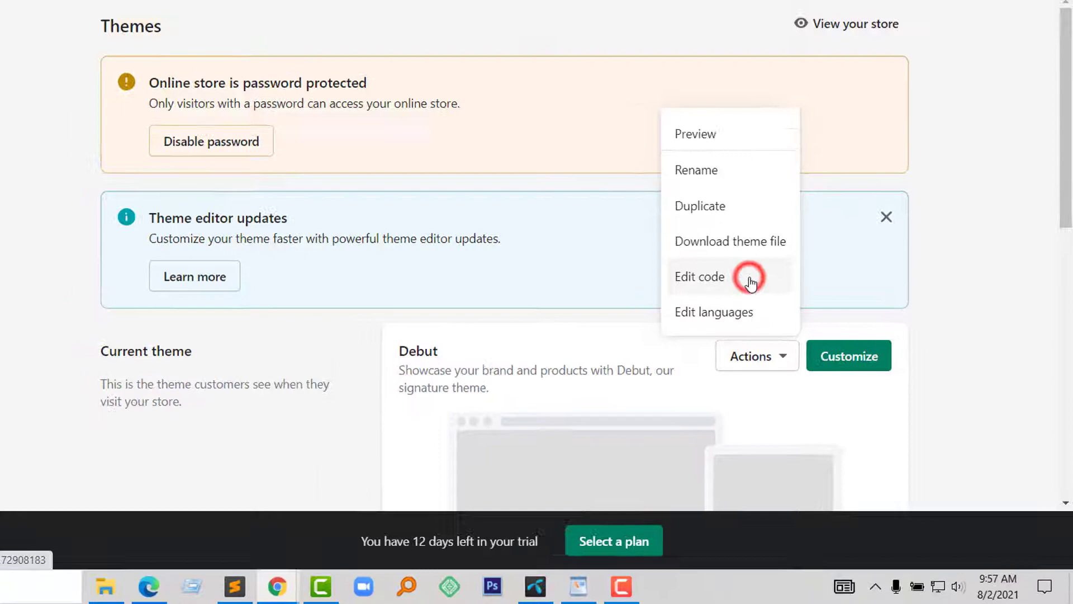
{"action": "left_click", "coordinate": [700, 277]}
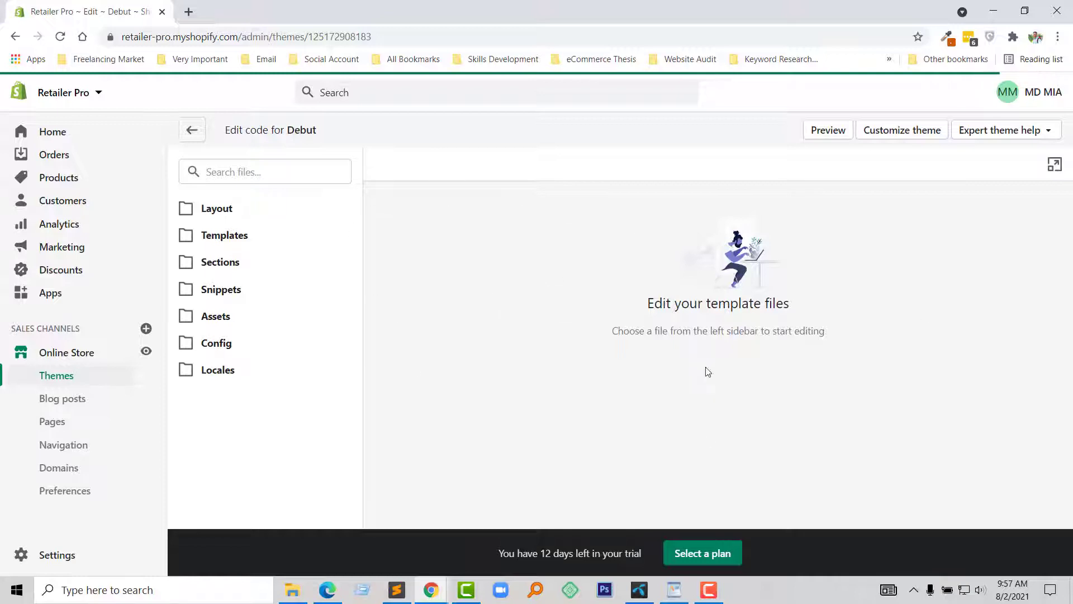
{"action": "mouse_move", "coordinate": [615, 388]}
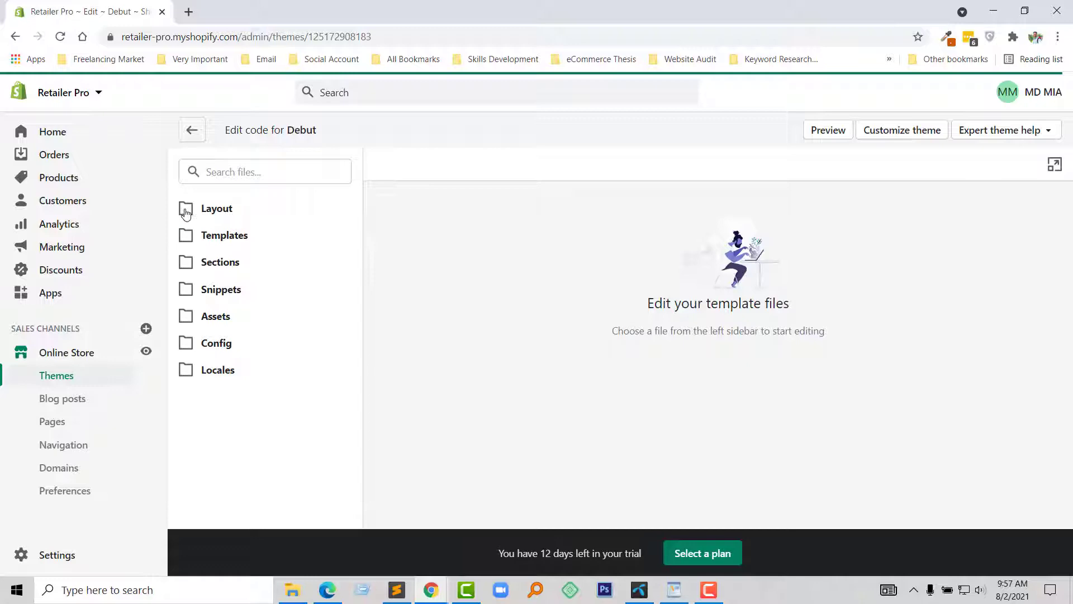
Step: Open theme.liquid from the Layout folder of the Debut theme
{"action": "left_click", "coordinate": [216, 209]}
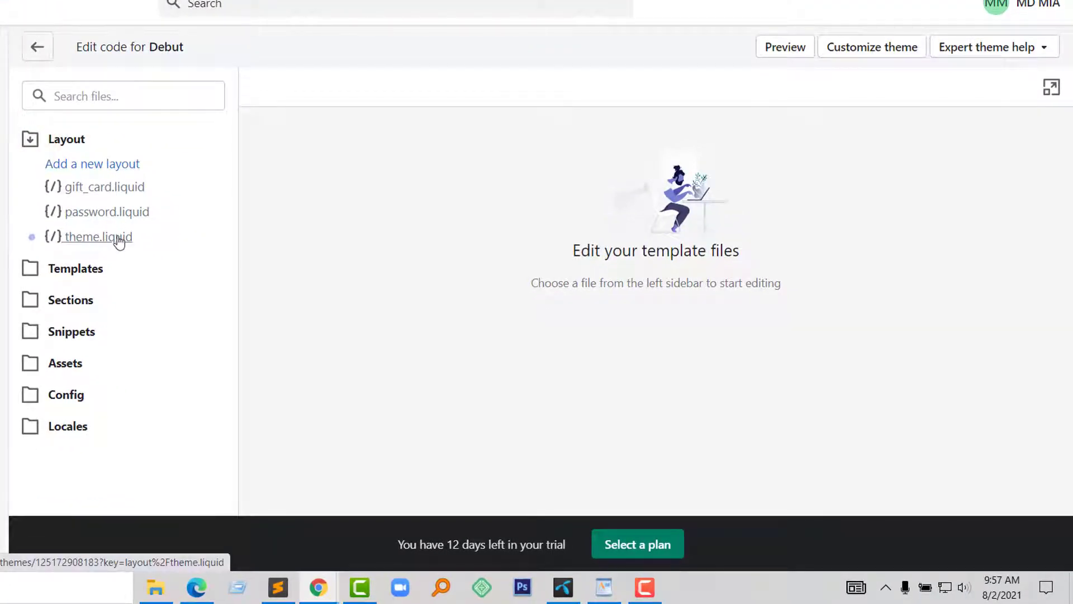
{"action": "left_click", "coordinate": [96, 236]}
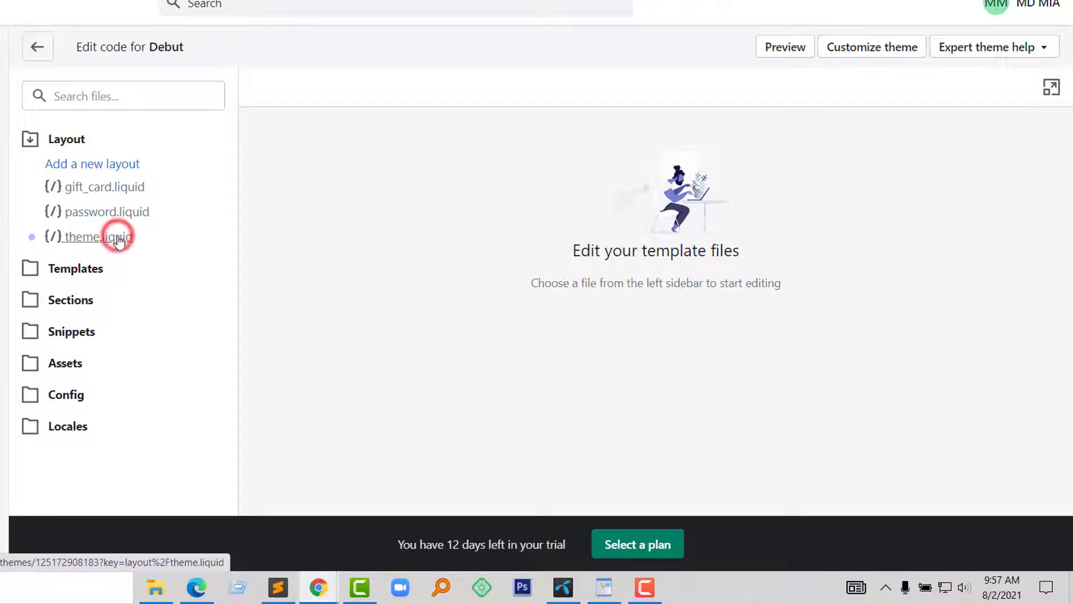
{"action": "left_click", "coordinate": [96, 235]}
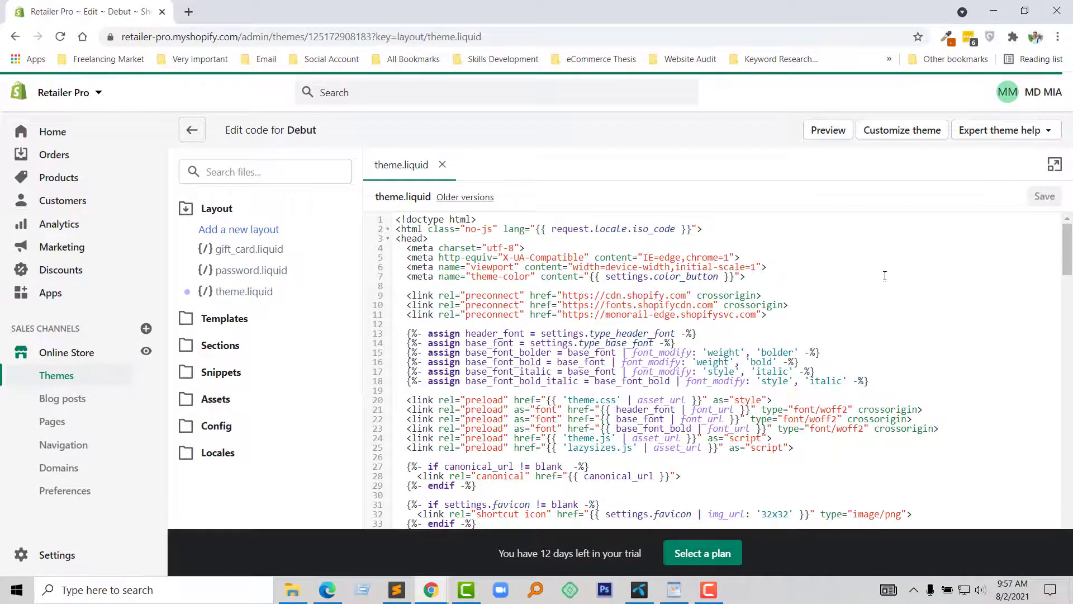
Step: Place the cursor on blank line 188 just before the closing head tag
{"action": "scroll", "scroll_direction": "down", "scroll_amount": 3}
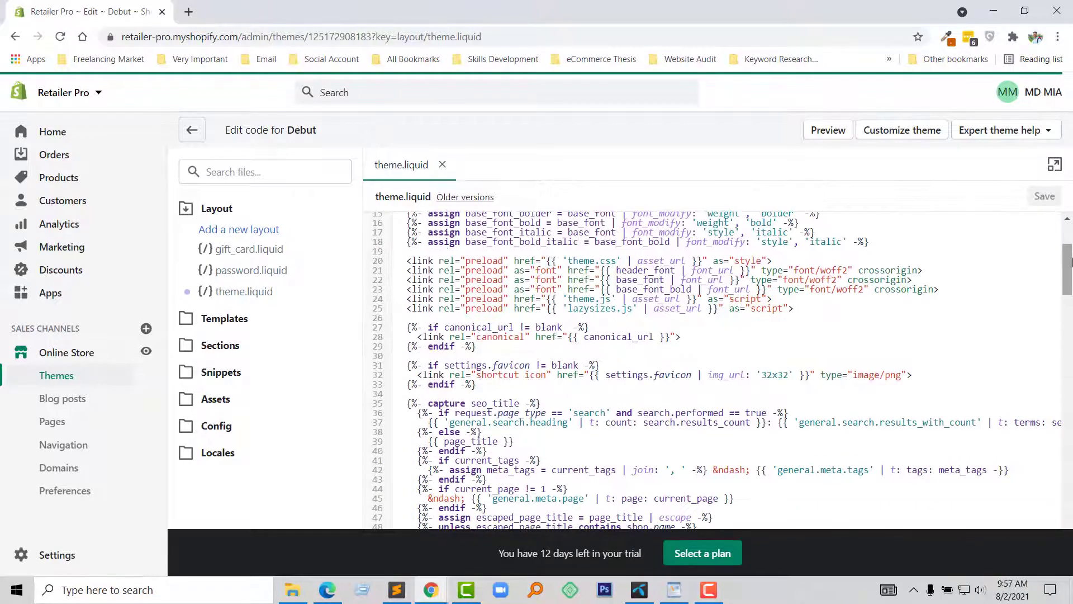
{"action": "scroll", "scroll_direction": "down", "scroll_amount": 3}
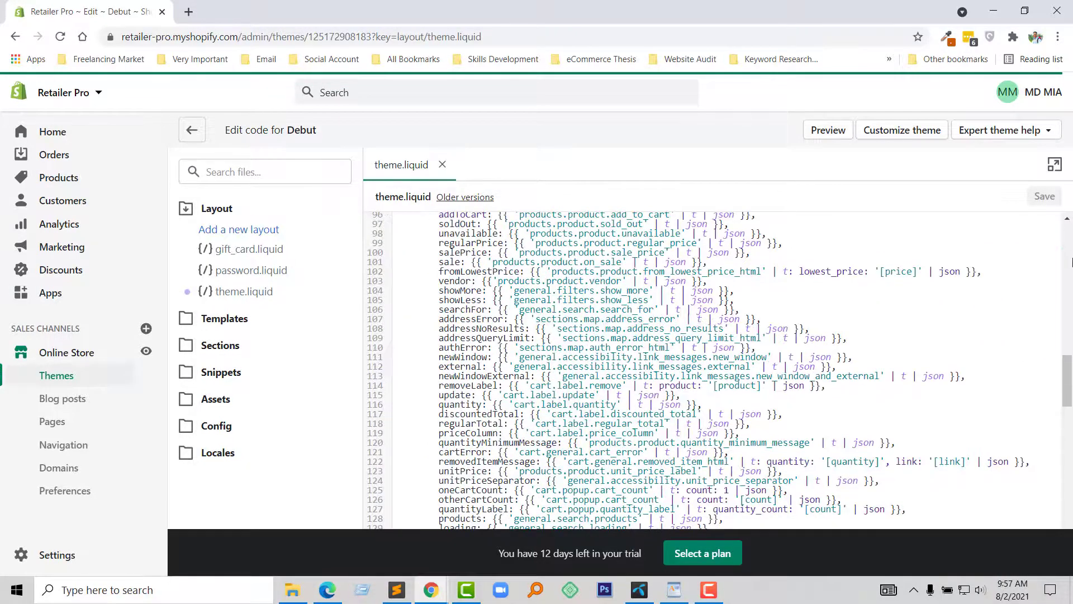
{"action": "scroll", "scroll_direction": "down", "scroll_amount": 3}
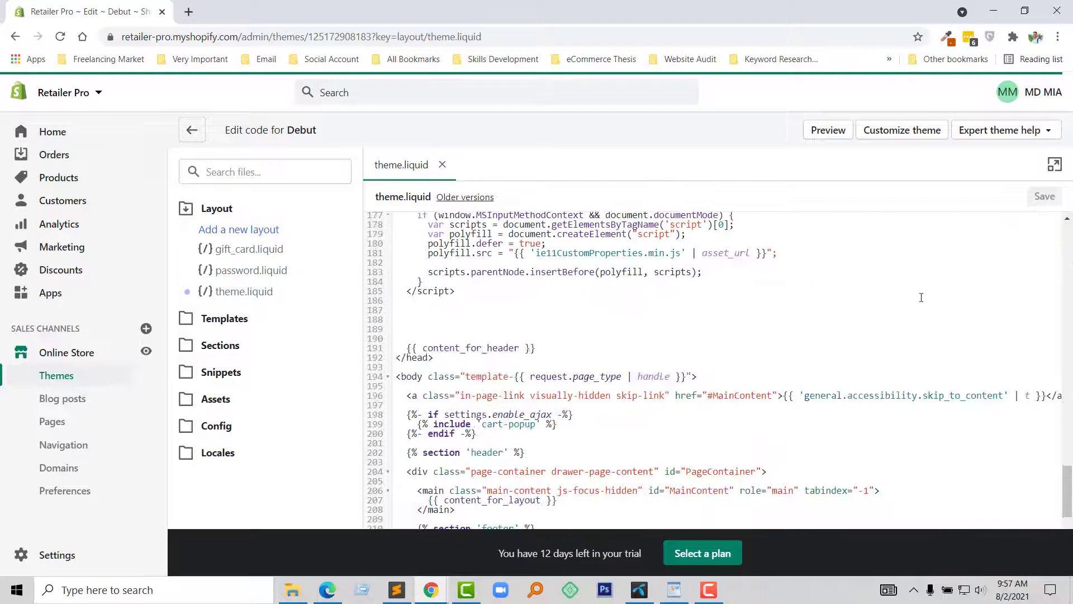
{"action": "left_click", "coordinate": [403, 319]}
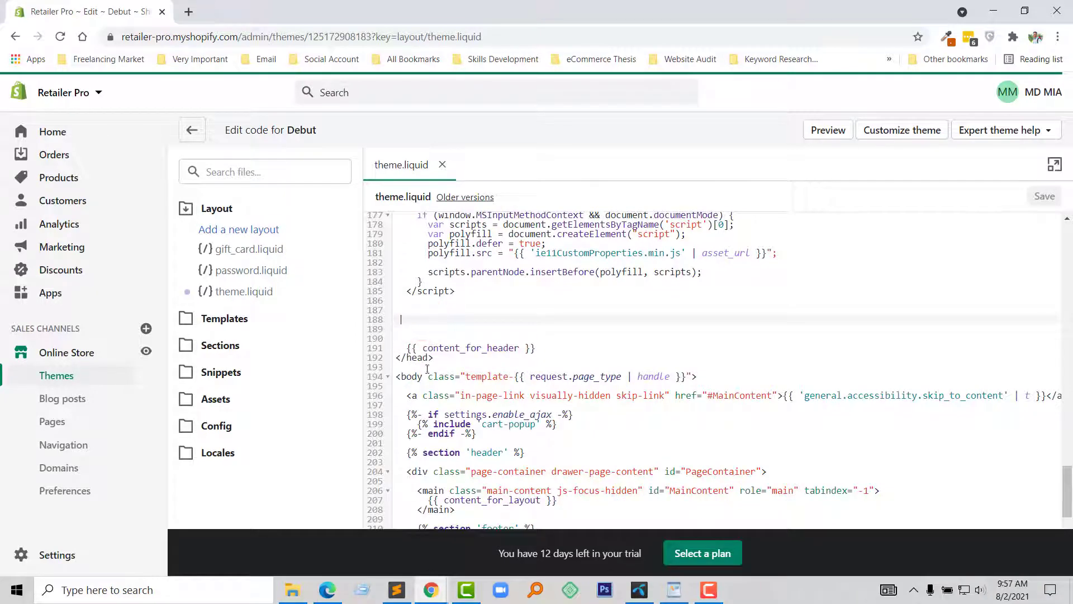
{"action": "left_click", "coordinate": [398, 589]}
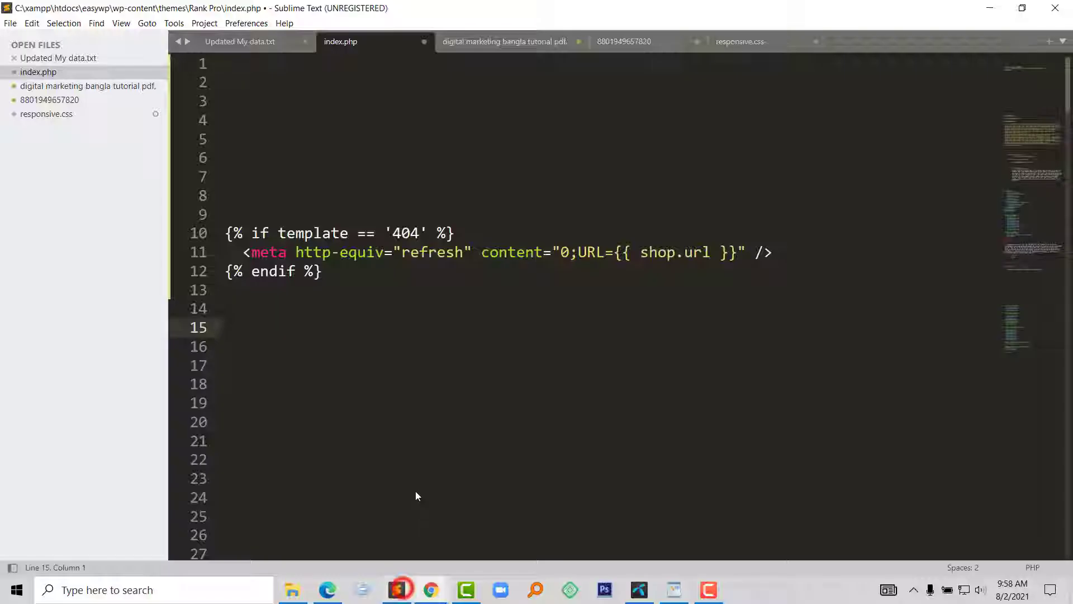
Step: Copy the {% if template == '404' %} meta refresh block in Sublime Text
{"action": "left_click", "coordinate": [326, 271]}
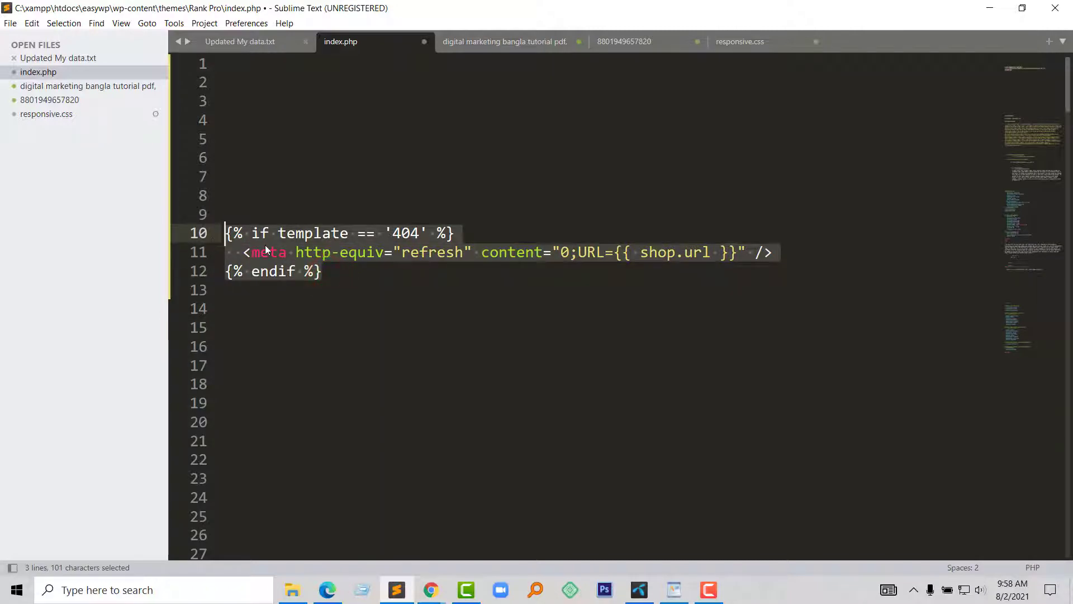
{"action": "key", "text": "ctrl+c"}
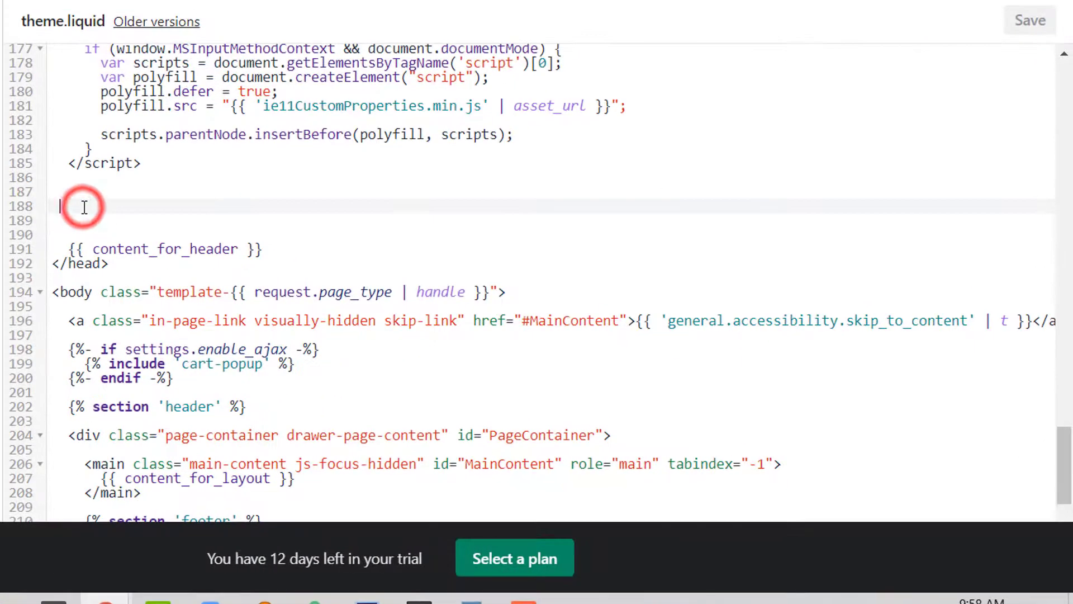
Step: Paste the 404 redirect snippet into line 188 of theme.liquid and save the file
{"action": "right_click", "coordinate": [61, 205]}
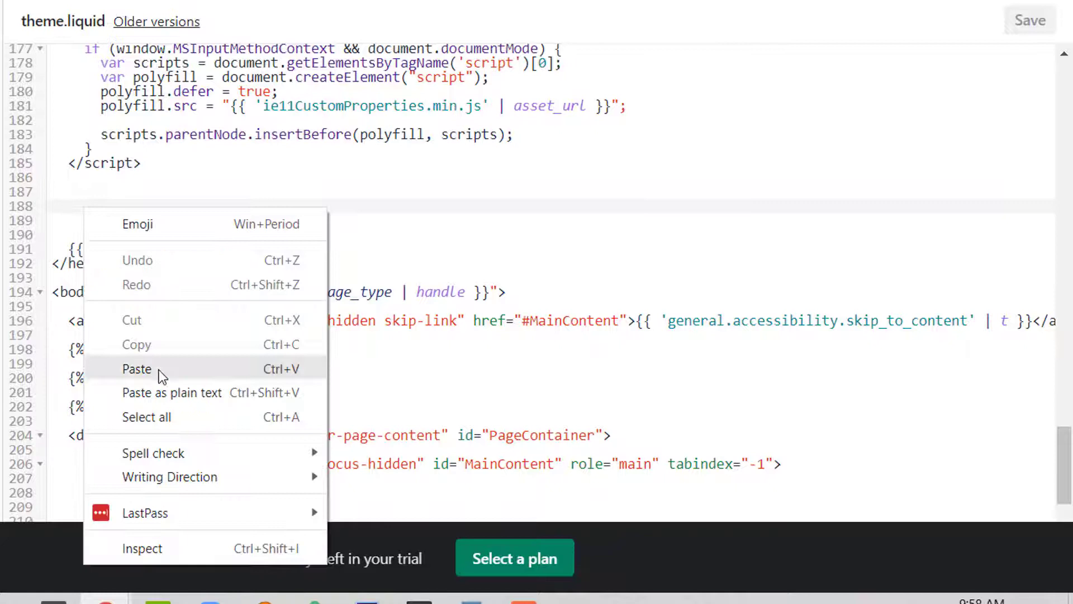
{"action": "left_click", "coordinate": [137, 368]}
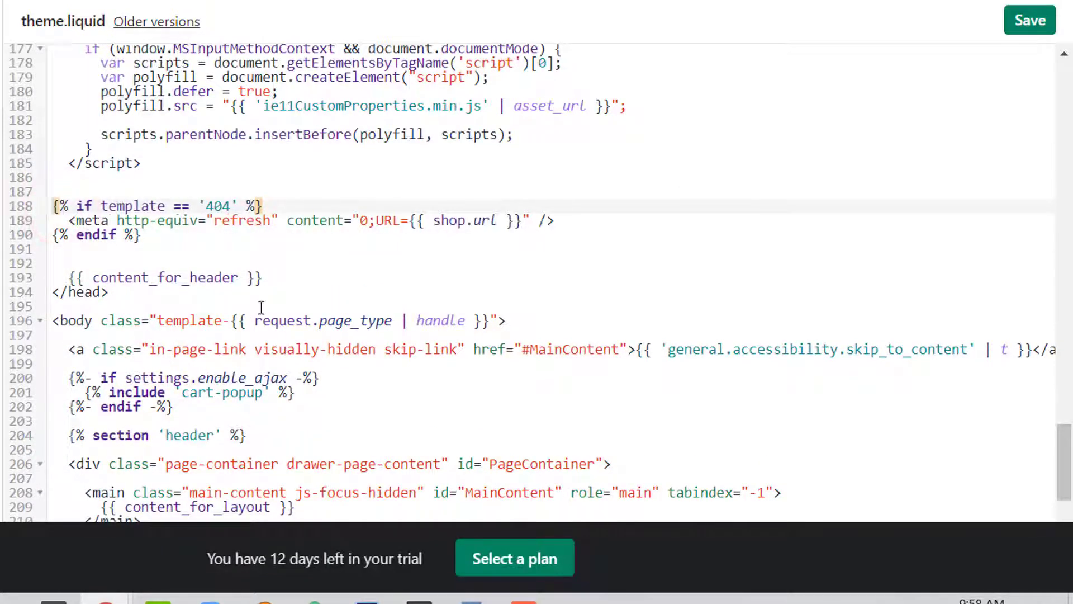
{"action": "left_click", "coordinate": [1030, 21]}
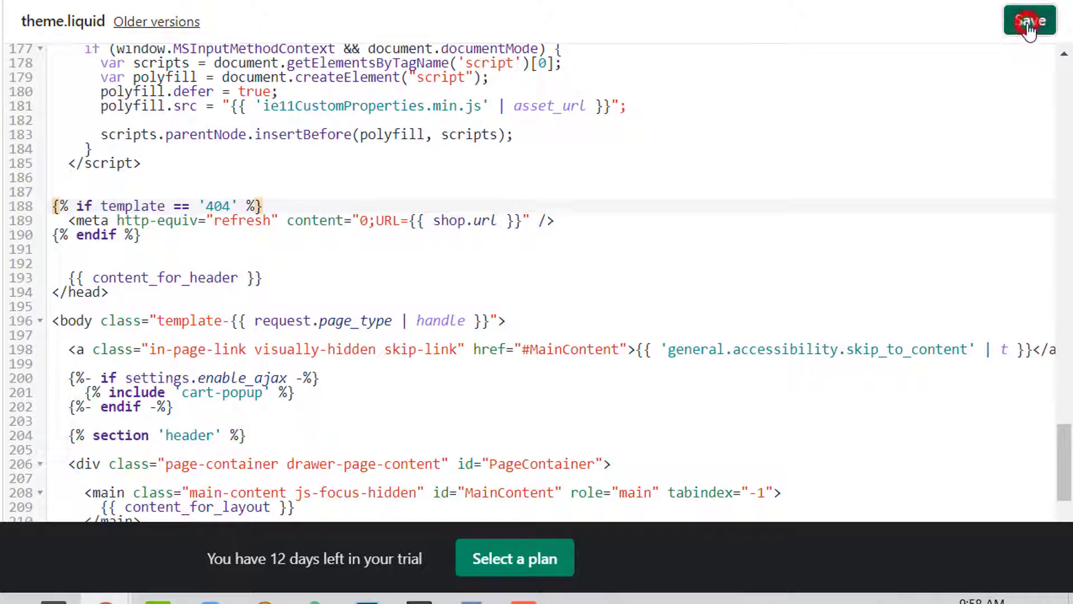
{"action": "left_click", "coordinate": [1030, 21]}
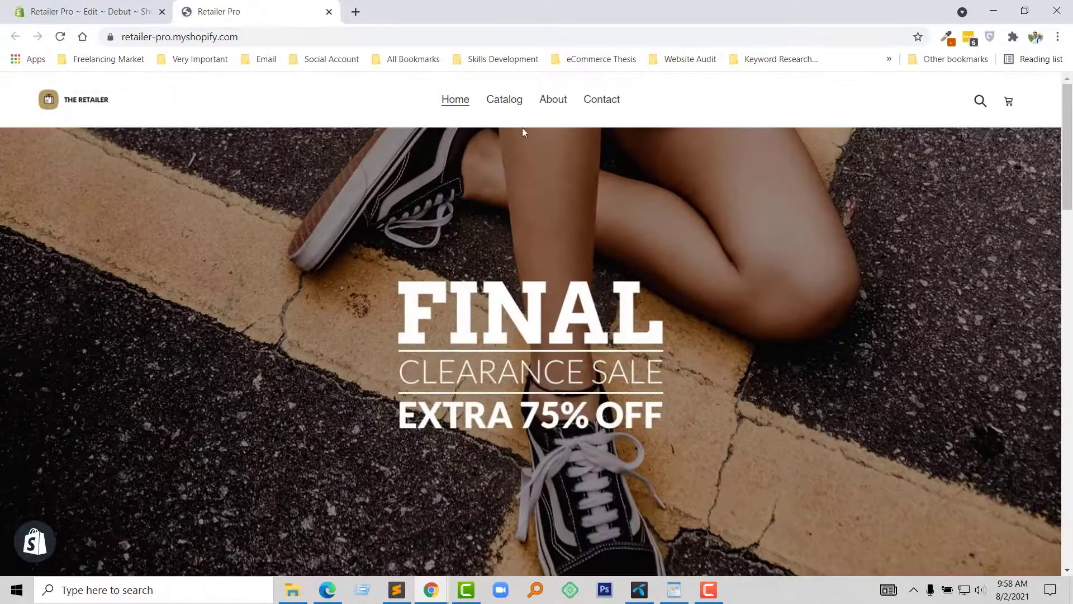
Step: Load a misspelled Ribbed Hoodie address on the live store and land on the home page
{"action": "scroll", "scroll_direction": "down", "scroll_amount": 3}
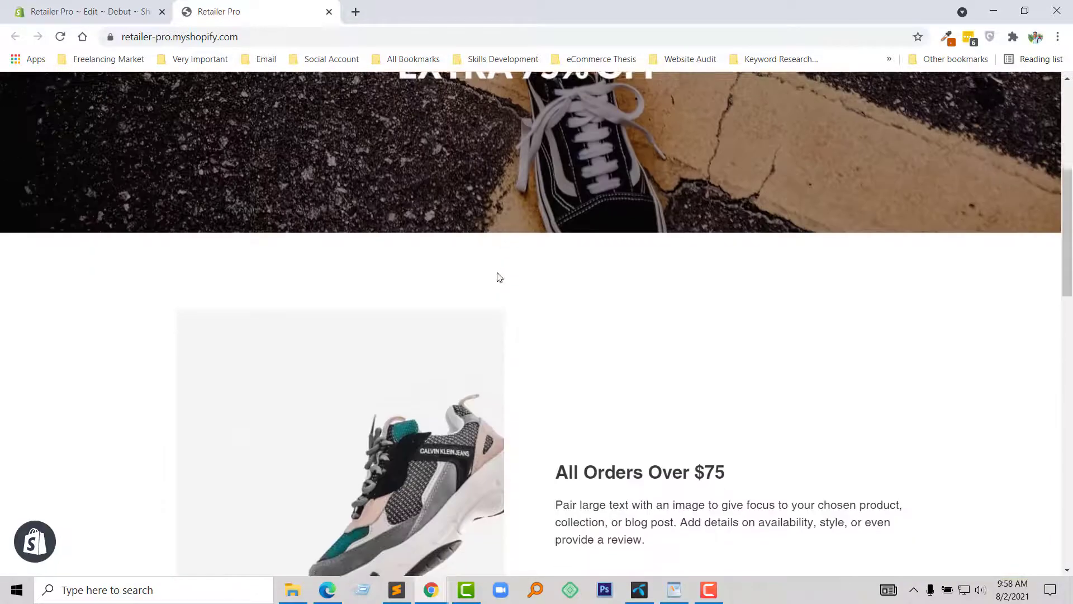
{"action": "scroll", "scroll_direction": "down", "scroll_amount": 3}
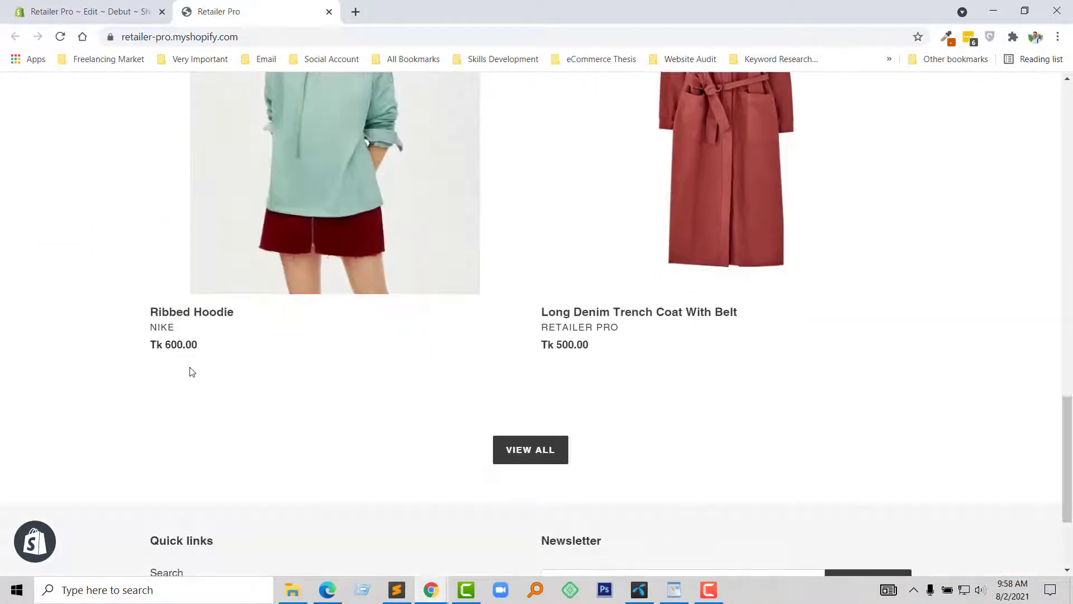
{"action": "left_click", "coordinate": [206, 312]}
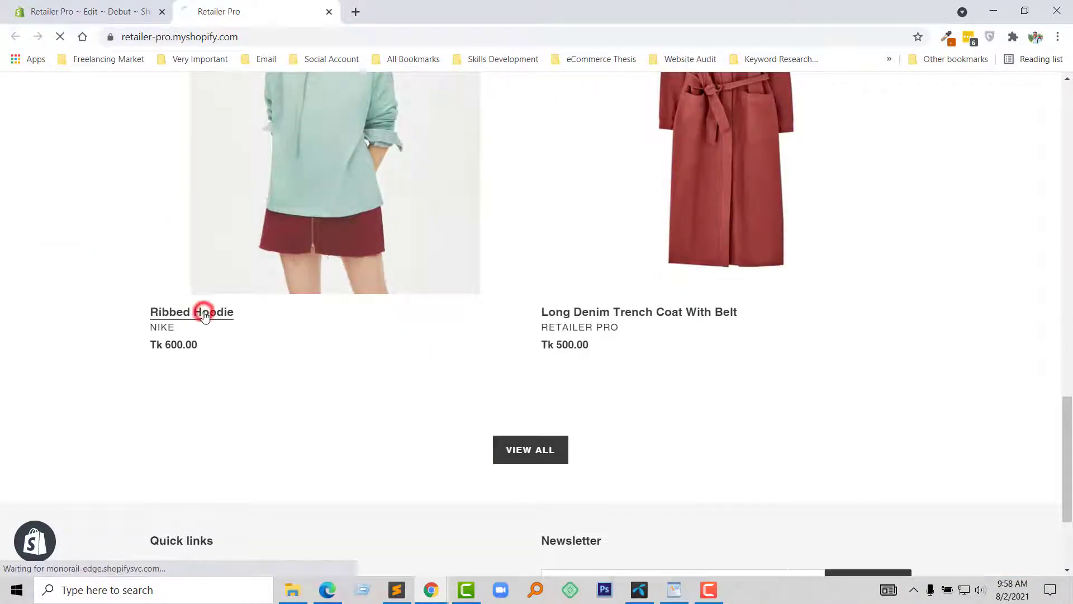
{"action": "left_click", "coordinate": [205, 312]}
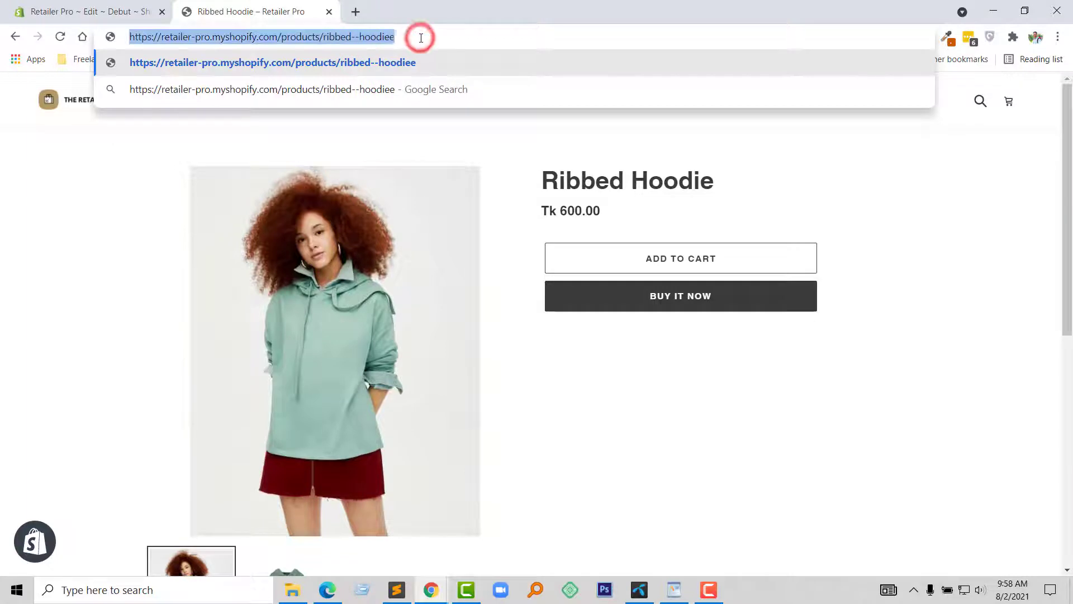
{"action": "key", "text": "Enter"}
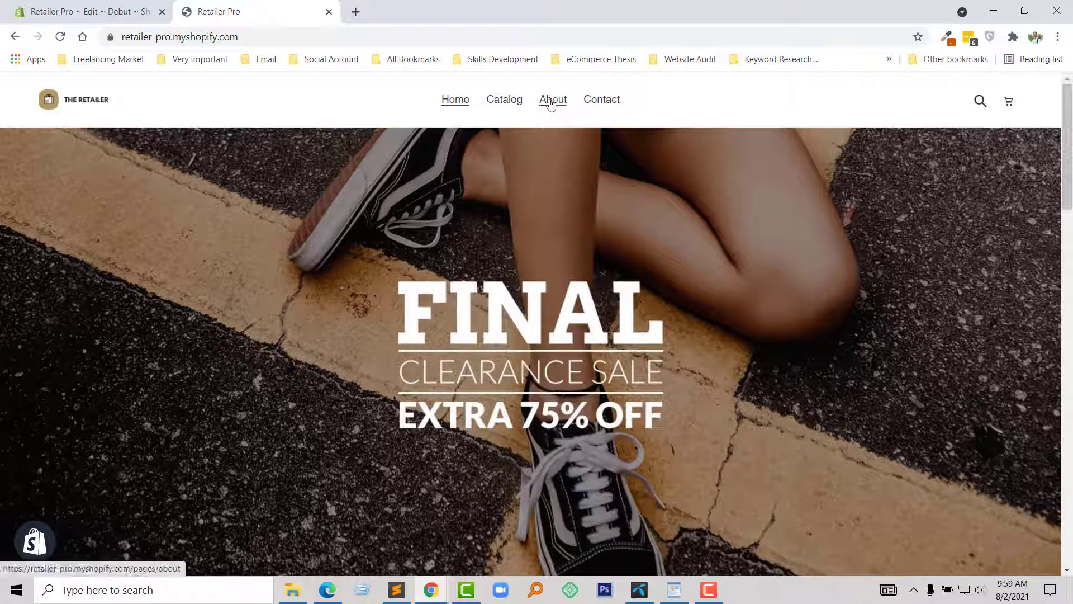
Step: Browse the storefront Catalog listing the Long Denim Trench Coat and Ribbed Hoodie
{"action": "left_click", "coordinate": [504, 99]}
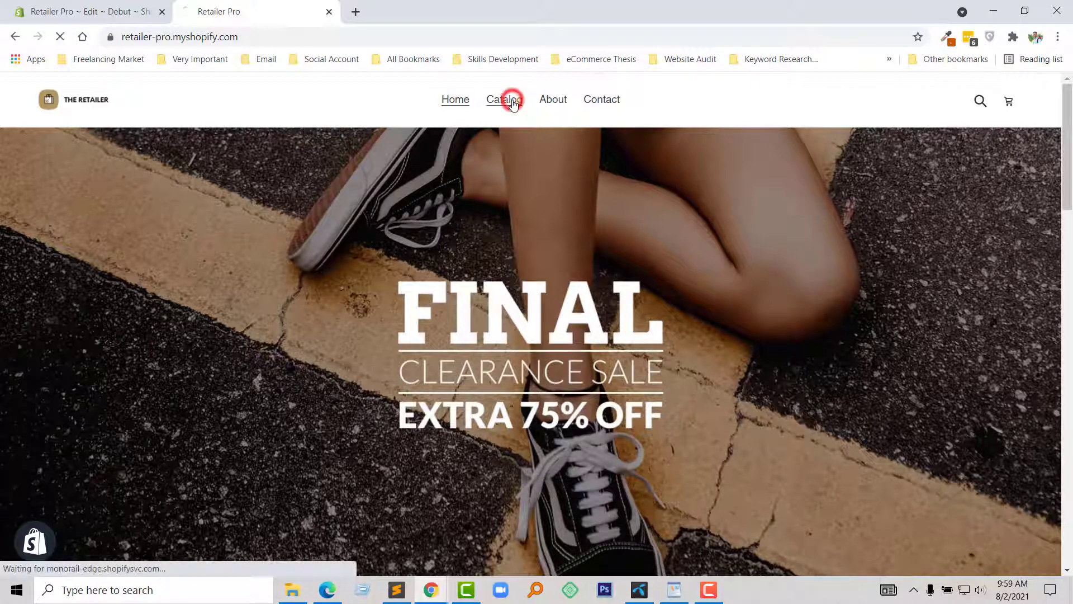
{"action": "left_click", "coordinate": [504, 100]}
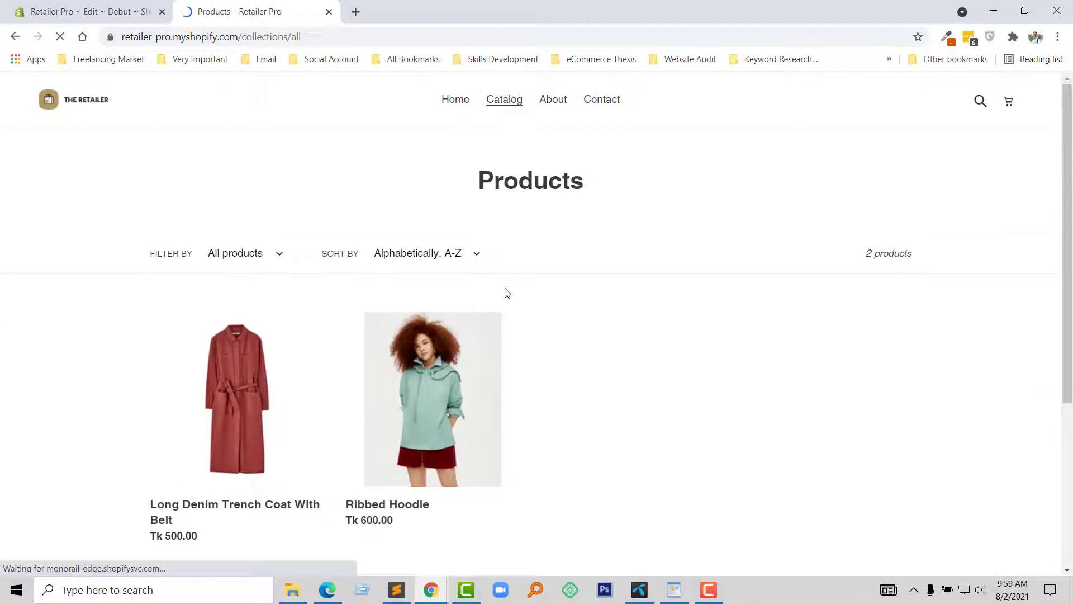
{"action": "scroll", "scroll_direction": "down", "scroll_amount": 3}
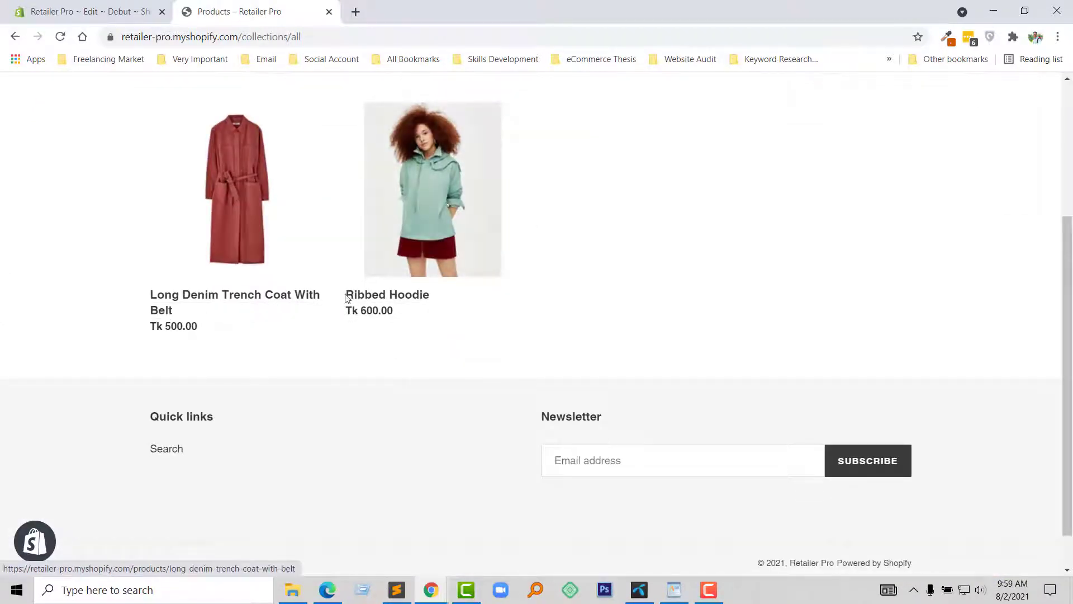
{"action": "mouse_move", "coordinate": [275, 300]}
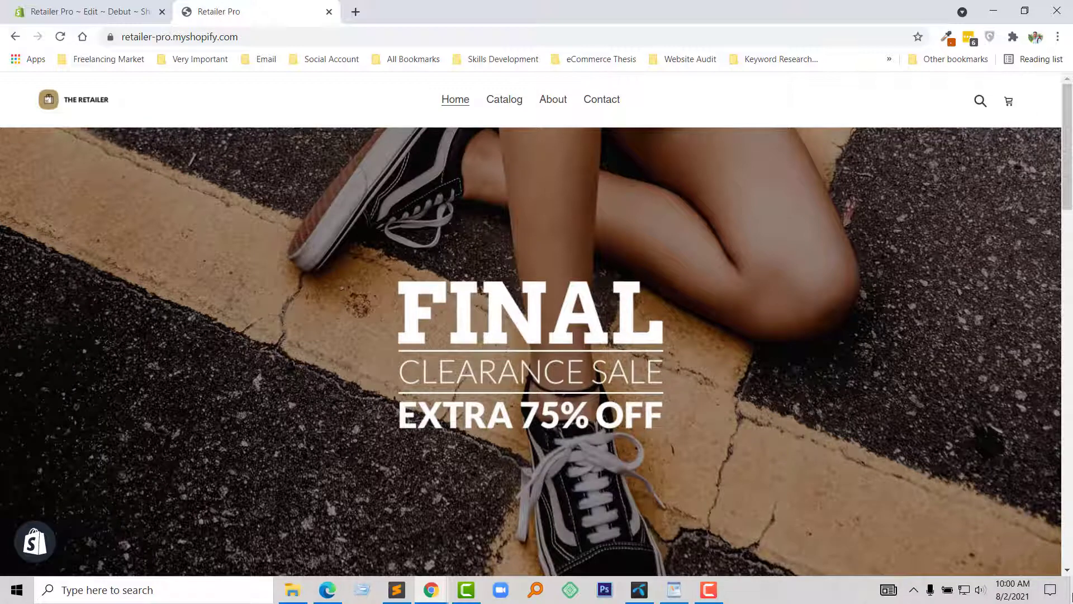
{"action": "mouse_move", "coordinate": [722, 466]}
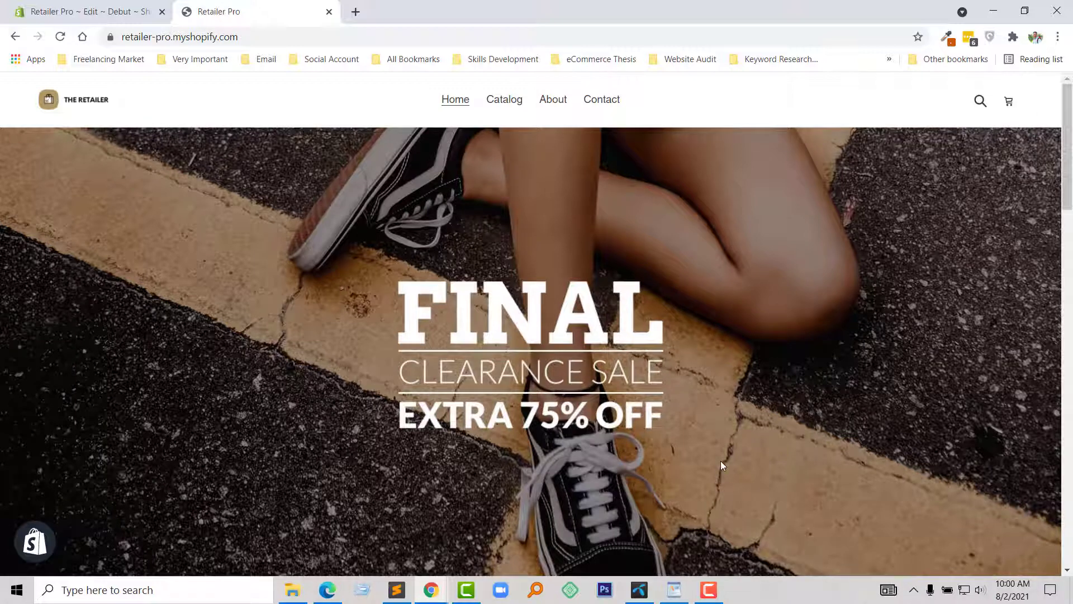
{"action": "mouse_move", "coordinate": [738, 459]}
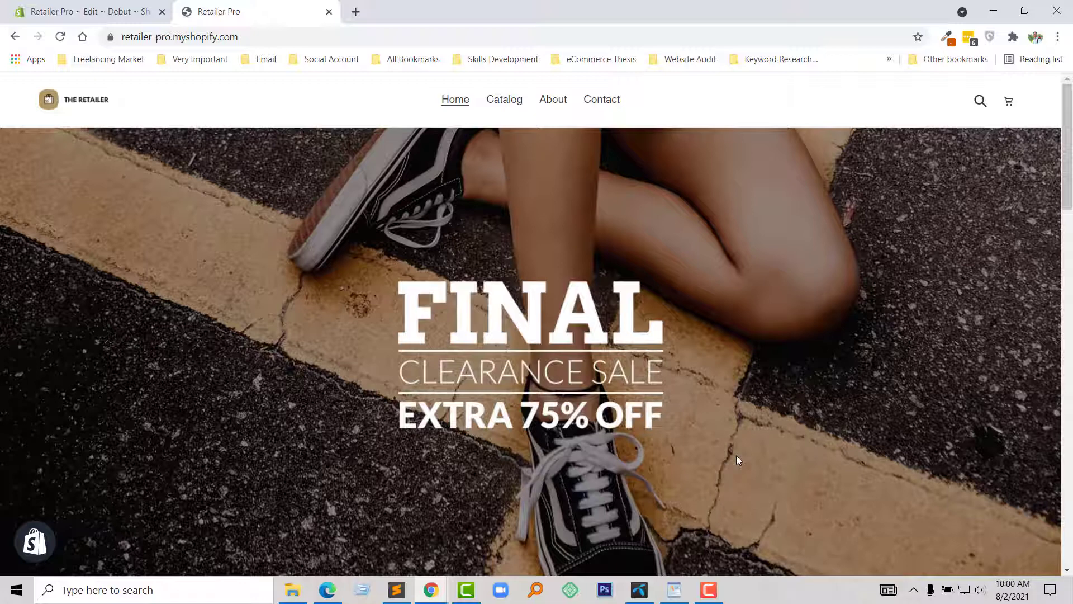
{"action": "mouse_move", "coordinate": [747, 467]}
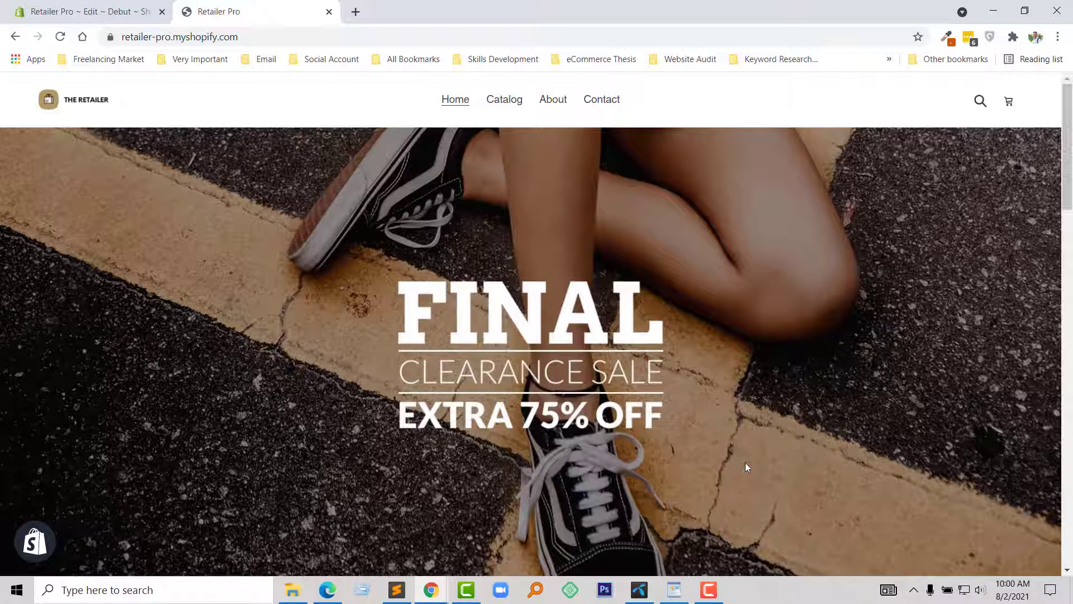
{"action": "mouse_move", "coordinate": [758, 460]}
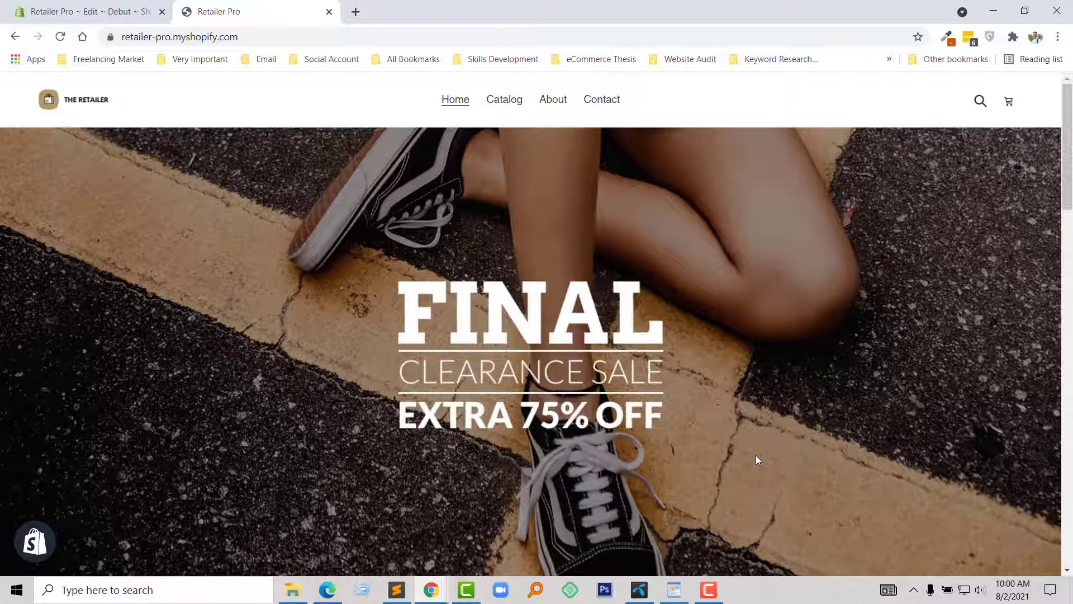